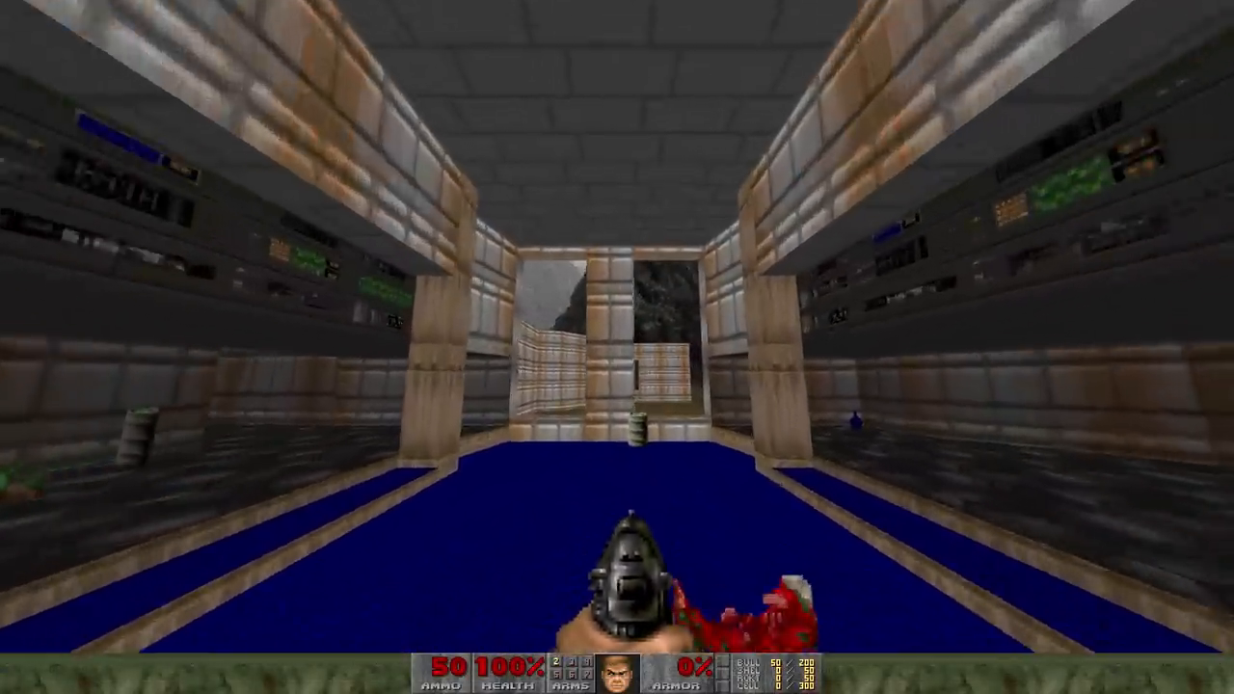
- Orbit the grey blockout, then select Cliff_bowl_SliceA04 and edit it in face select mode
{"action": "key", "text": "W"}
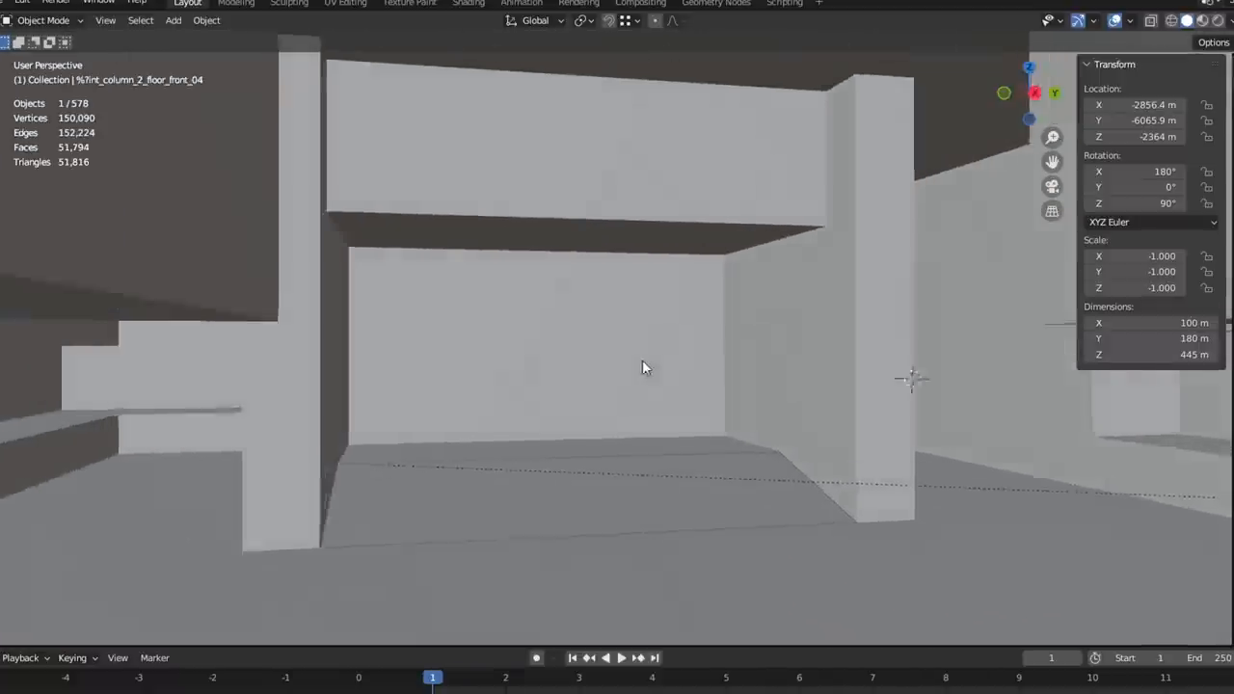
{"action": "left_click_drag", "start_coordinate": [646, 367], "coordinate": [844, 393]}
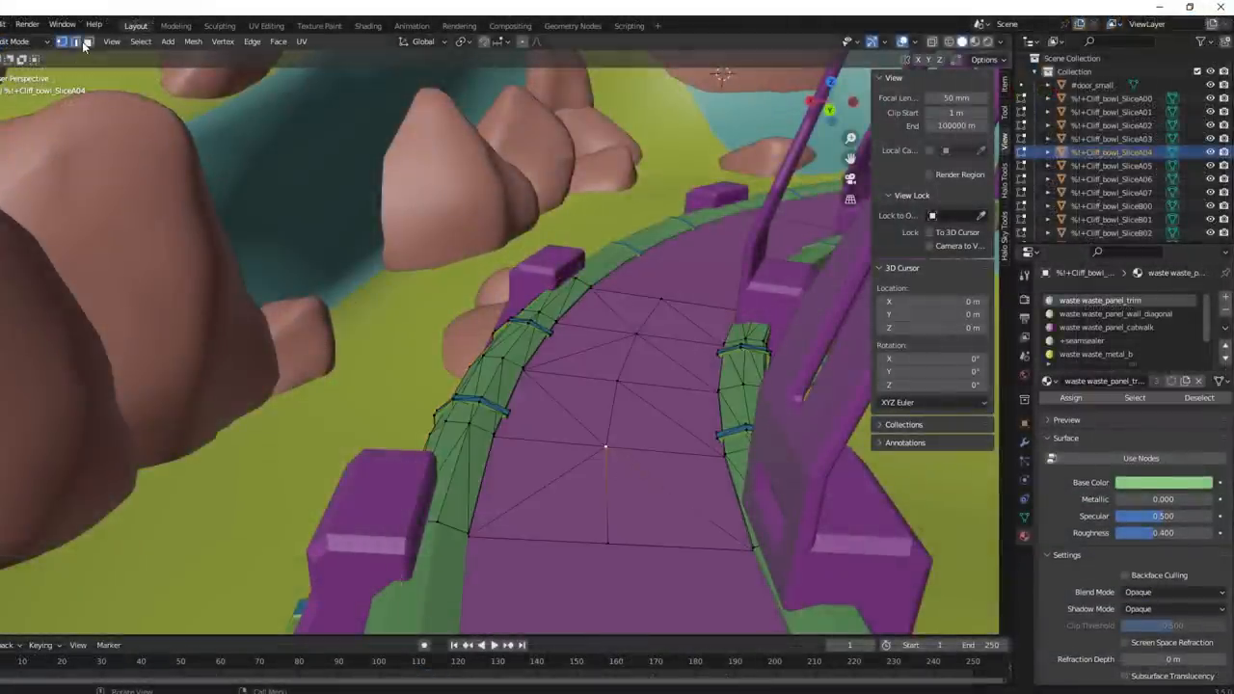
{"action": "left_click", "coordinate": [641, 482]}
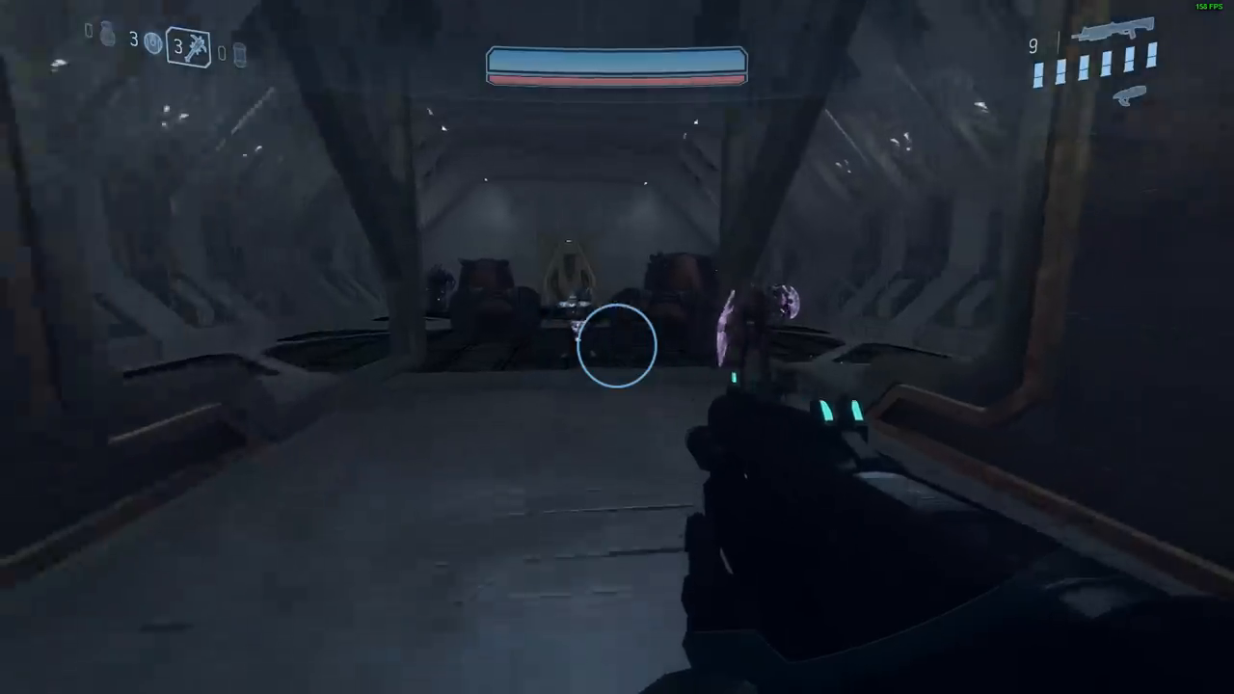
- Throw a spike grenade at the Brutes, then blast the nearby enemies with the shotgun
{"action": "left_click", "coordinate": [617, 348]}
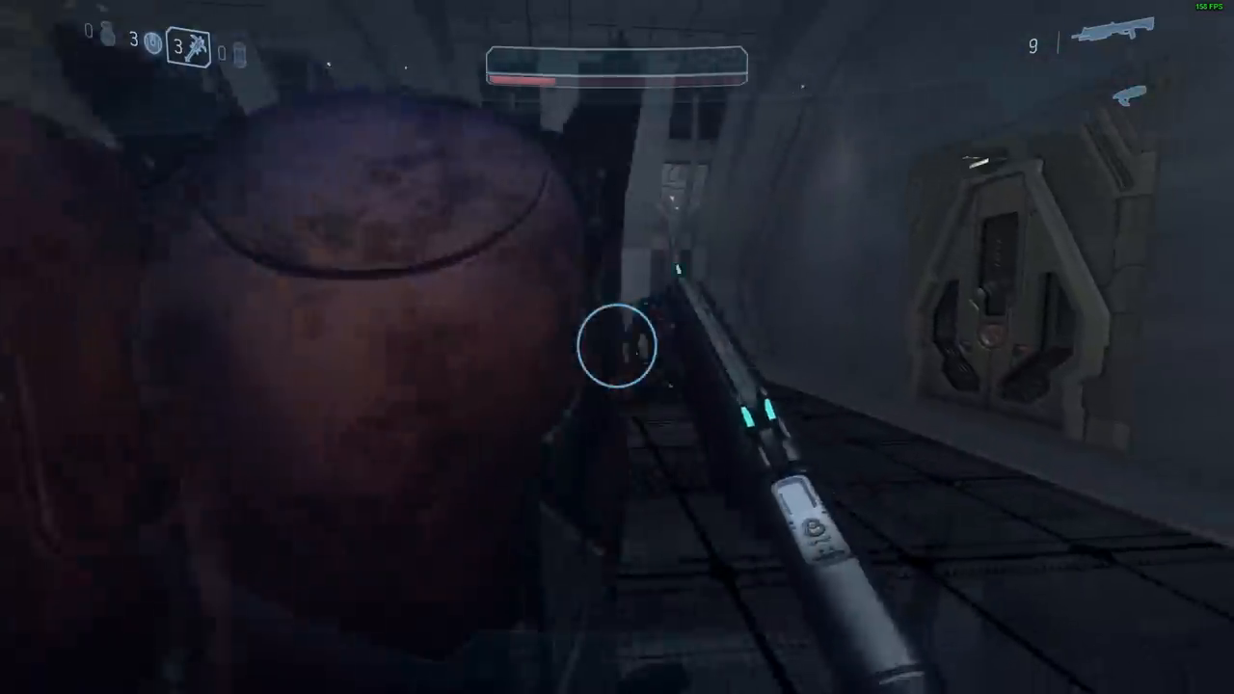
{"action": "left_click", "coordinate": [622, 345]}
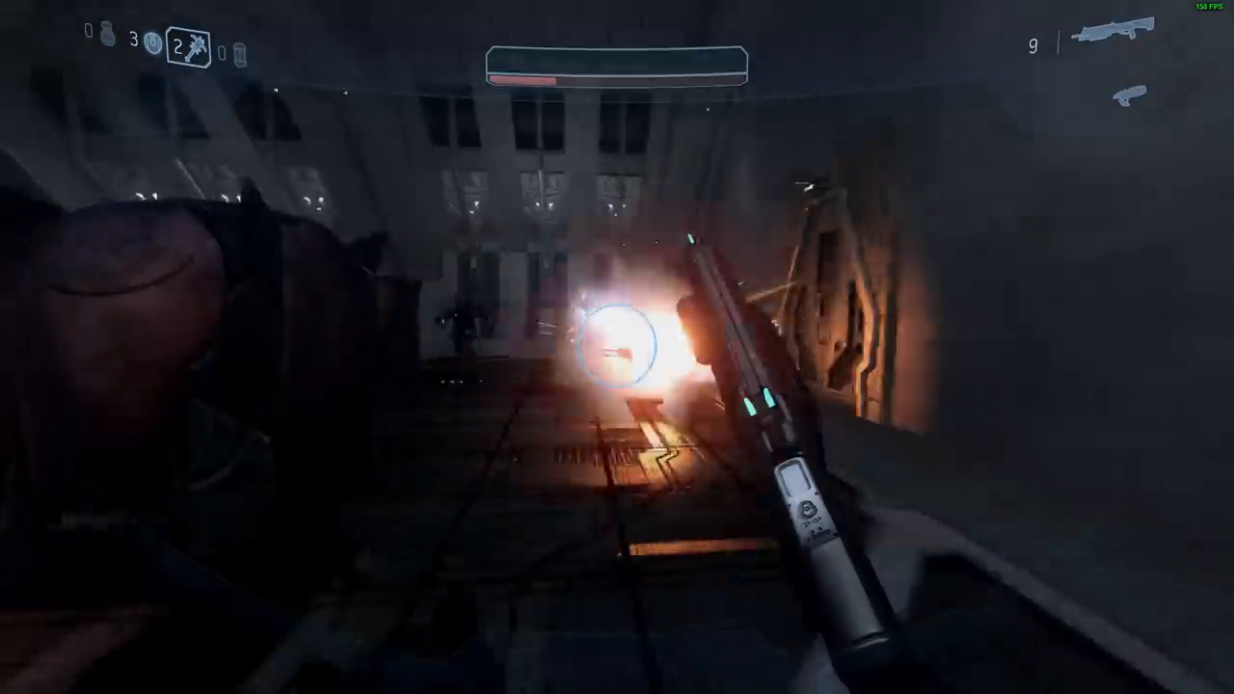
{"action": "left_click", "coordinate": [617, 347]}
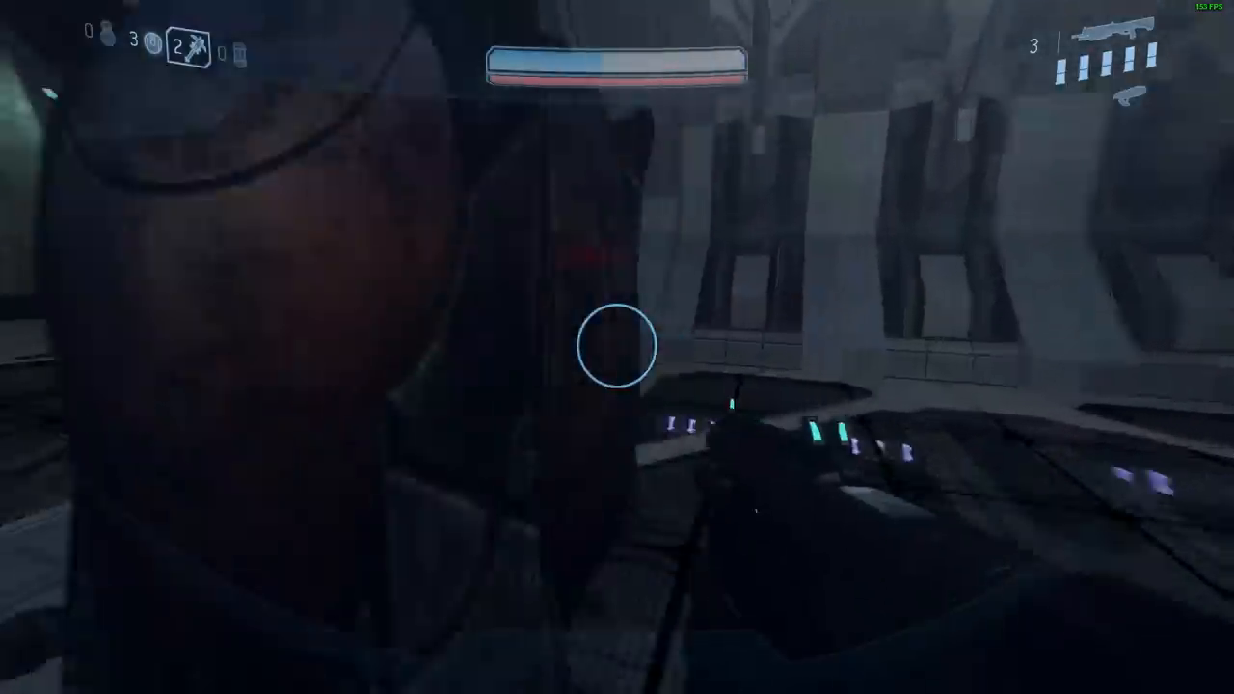
{"action": "left_click", "coordinate": [617, 347]}
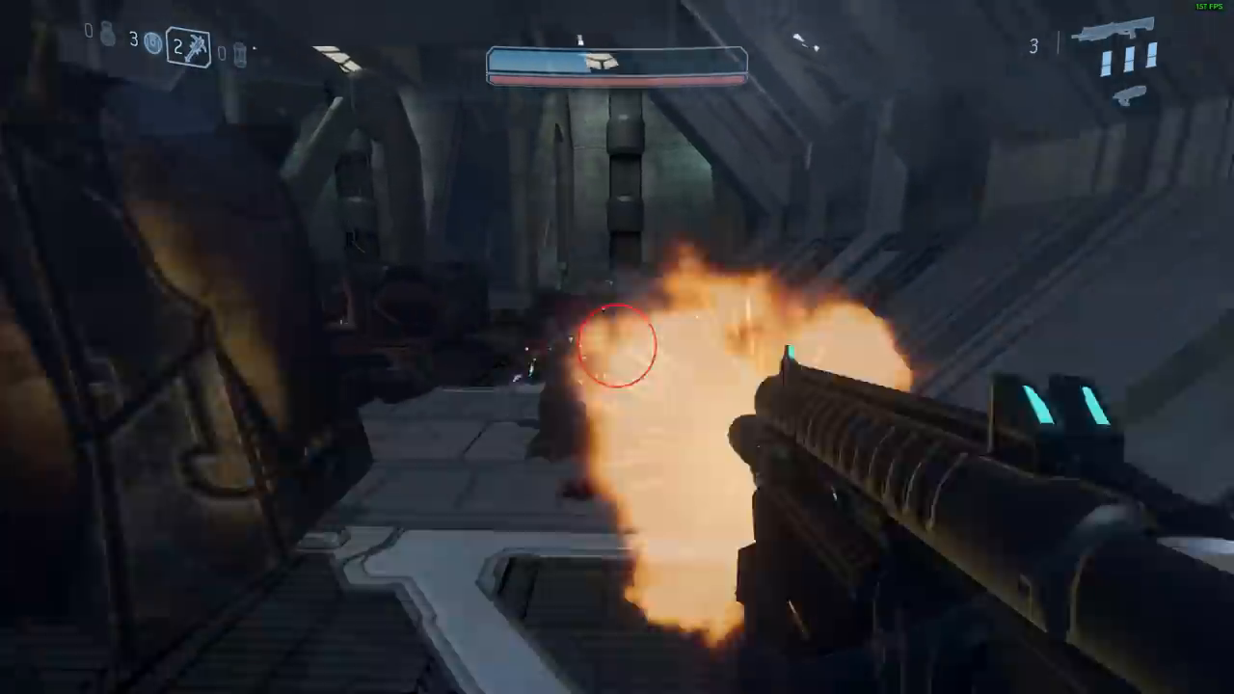